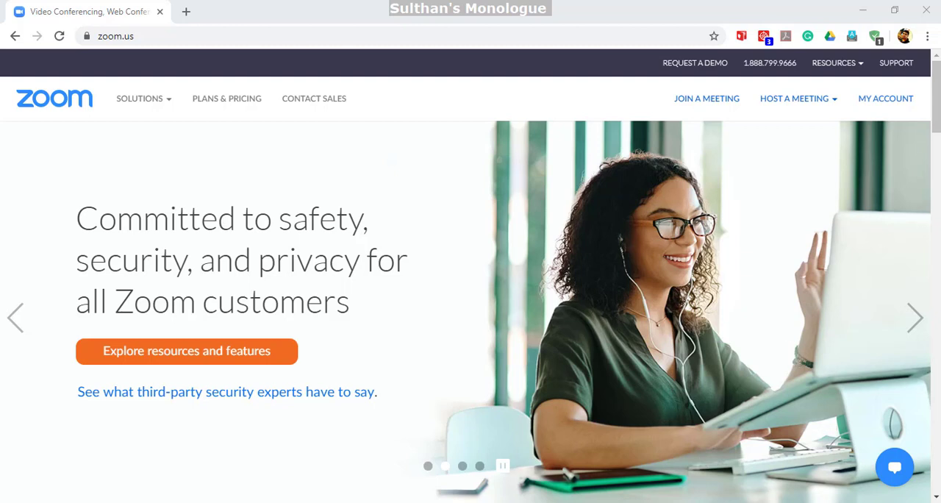
Step: Host a Screen Share Only meeting from zoom.us, bringing up the browser's Zoom app prompt
{"action": "left_click", "coordinate": [794, 97]}
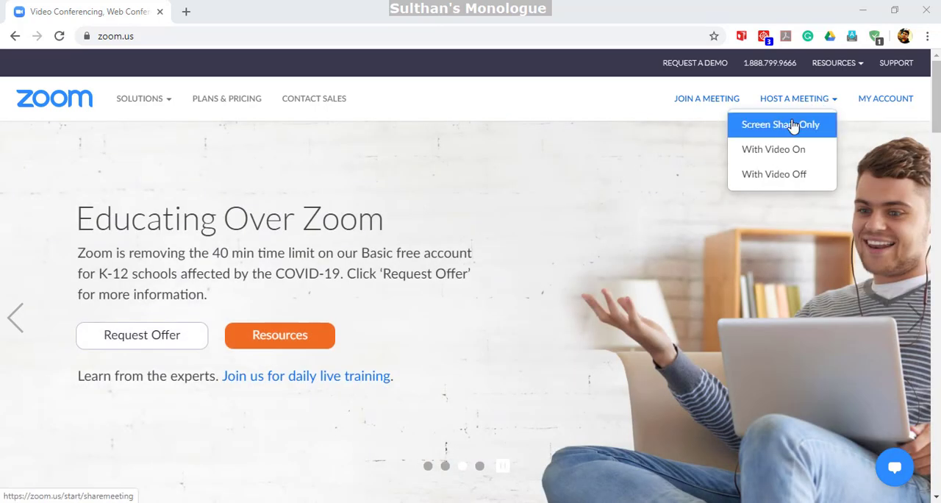
{"action": "left_click", "coordinate": [780, 123]}
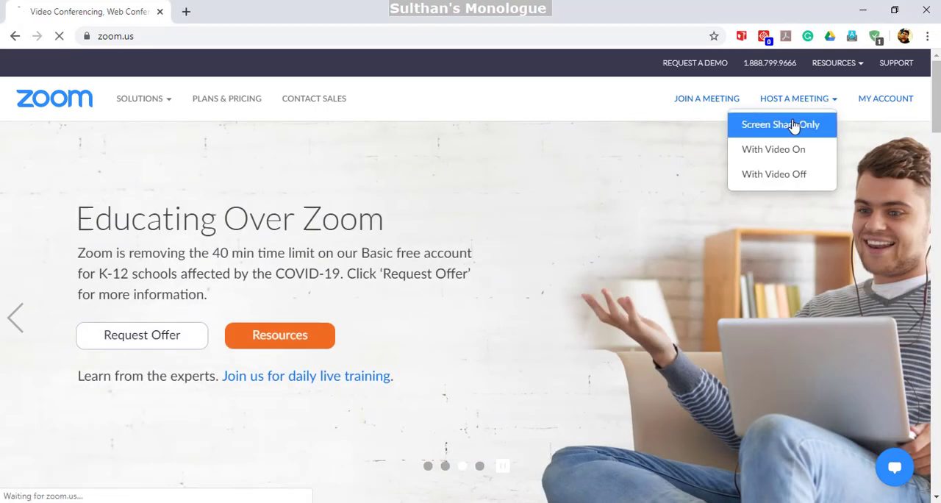
{"action": "left_click", "coordinate": [779, 123]}
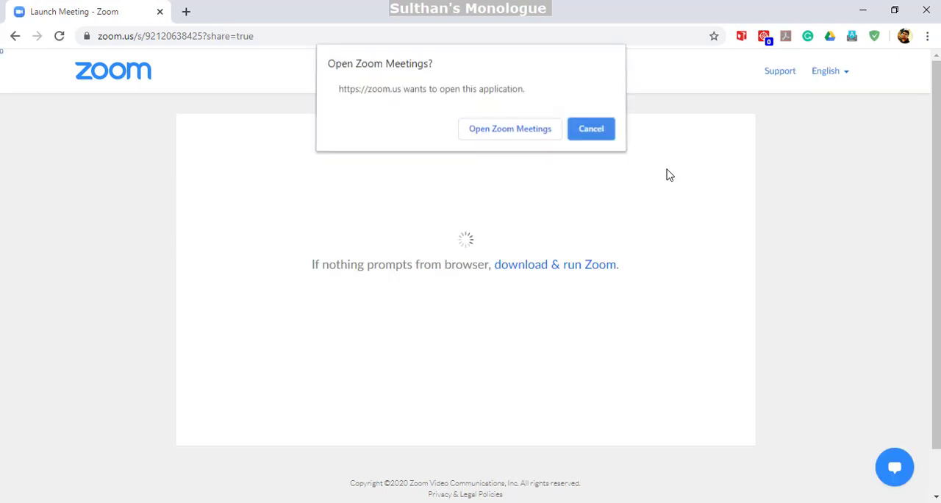
Step: Launch Zoom Meetings from the browser prompt and share the entire Screen
{"action": "left_click", "coordinate": [509, 129]}
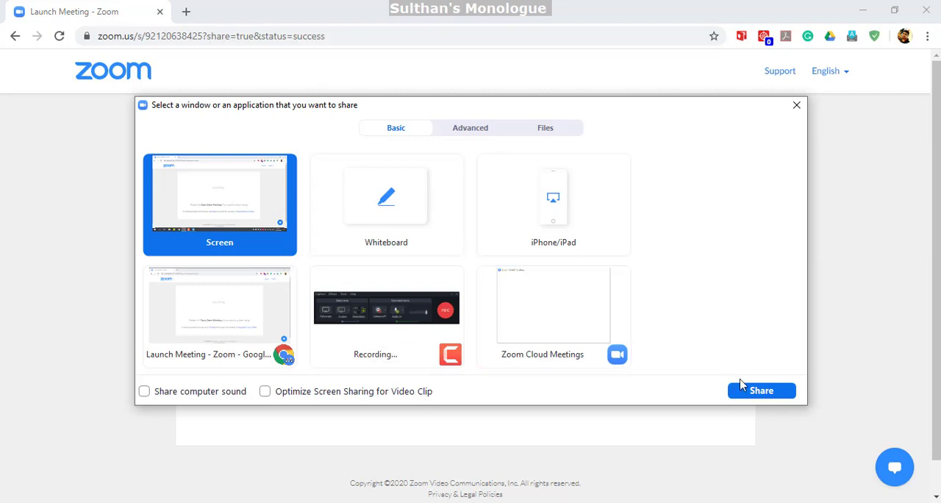
{"action": "left_click", "coordinate": [761, 391]}
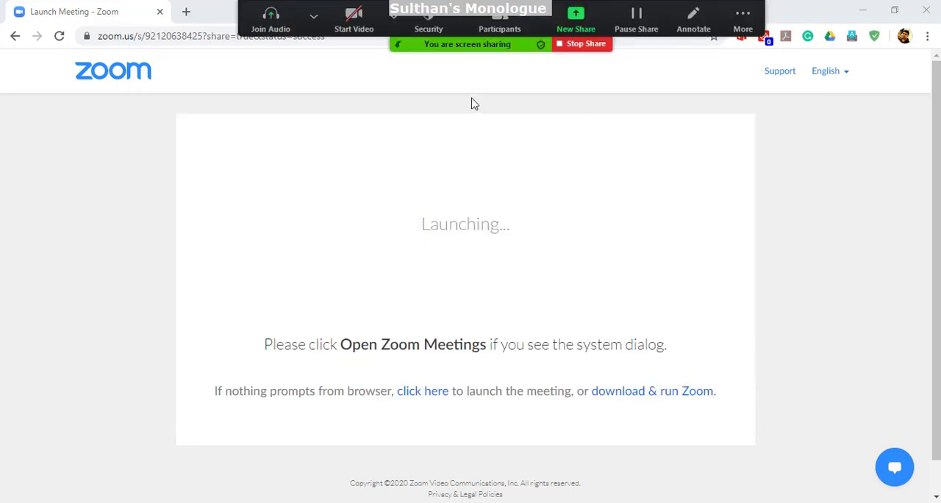
{"action": "mouse_move", "coordinate": [631, 83]}
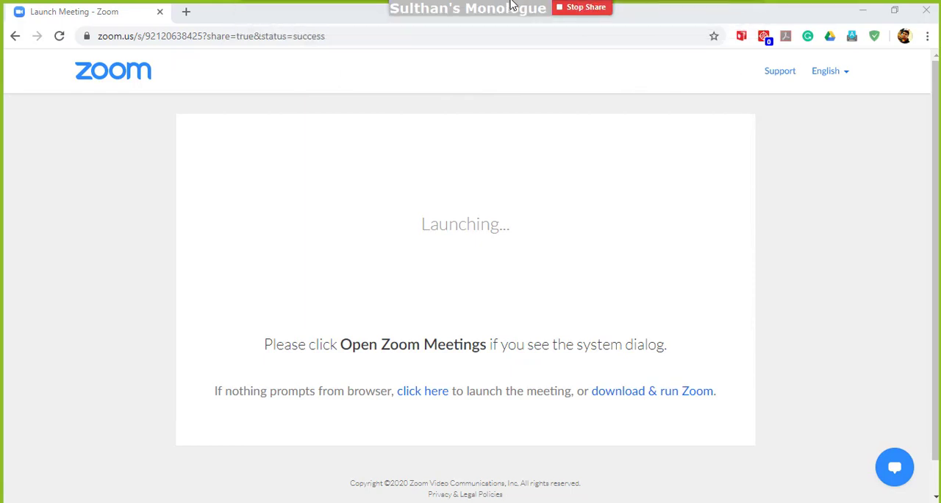
Step: Bring up the More options list in the in-meeting share controls
{"action": "left_click", "coordinate": [743, 17]}
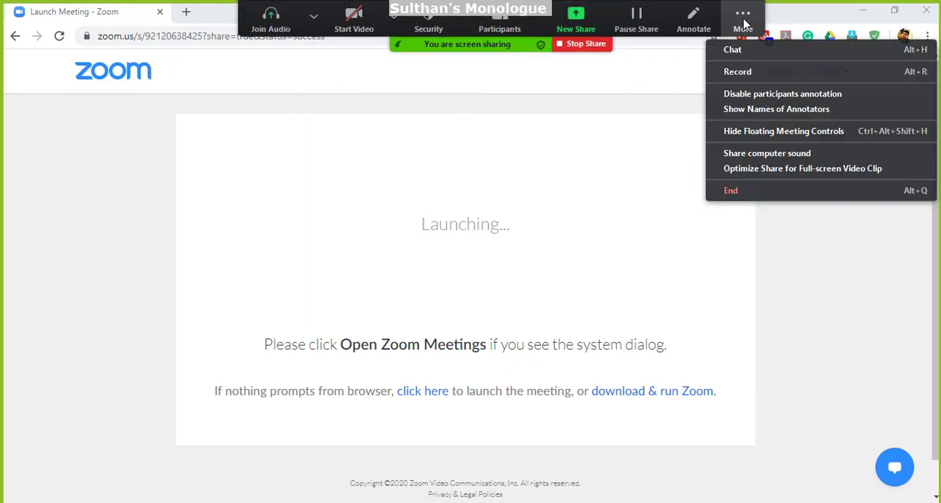
{"action": "mouse_move", "coordinate": [741, 94]}
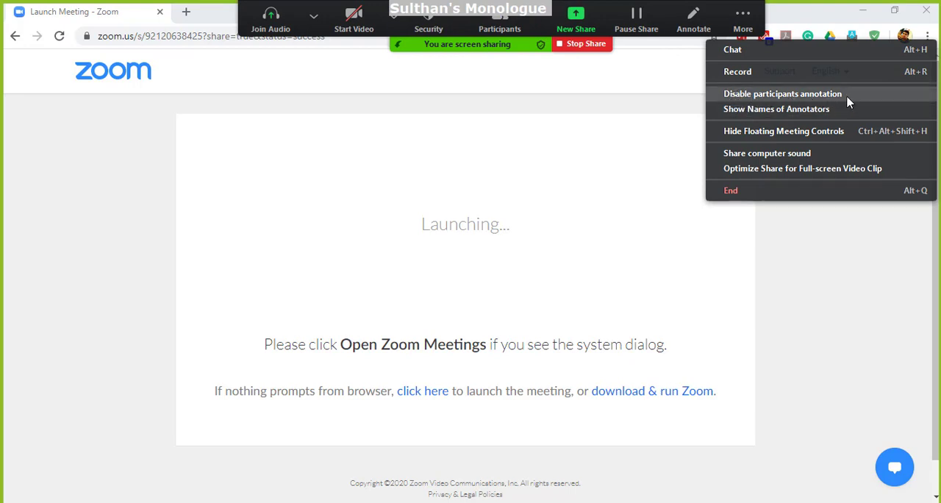
{"action": "mouse_move", "coordinate": [782, 100]}
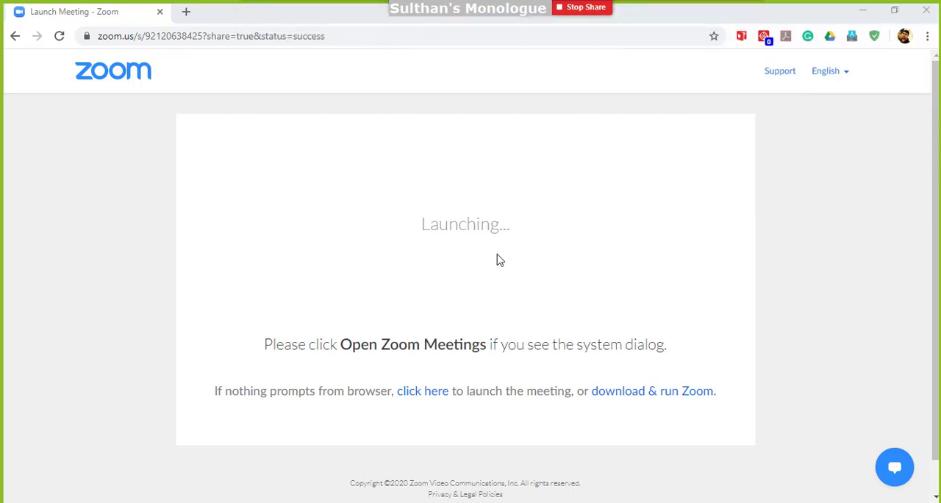
{"action": "mouse_move", "coordinate": [582, 7]}
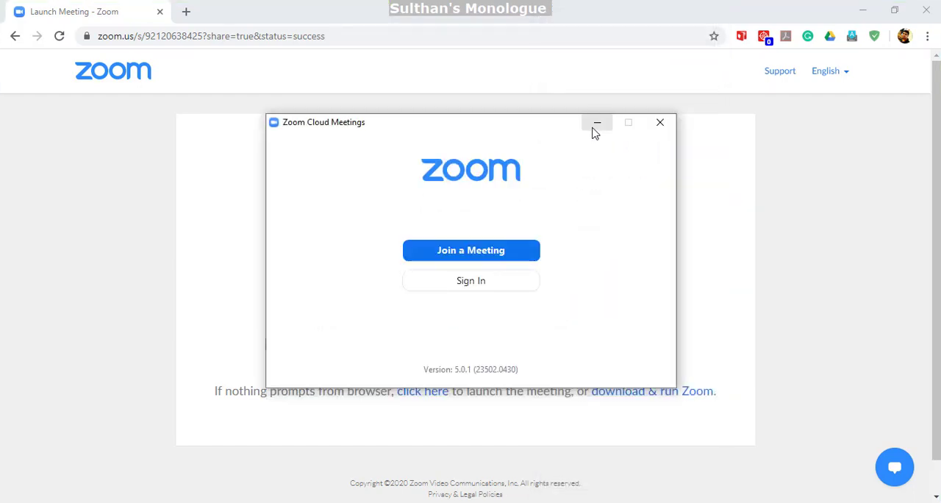
{"action": "mouse_move", "coordinate": [597, 122]}
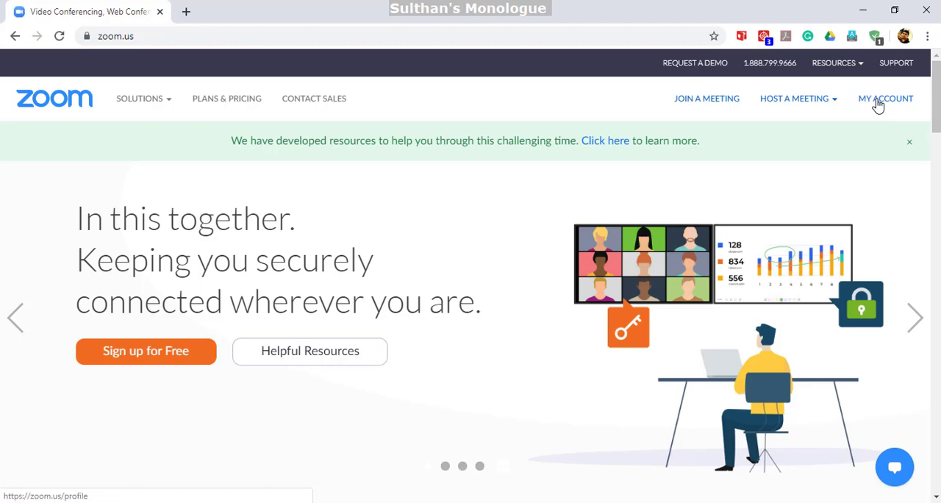
Step: Go to My Account and into Settings from the left sidebar
{"action": "left_click", "coordinate": [885, 97]}
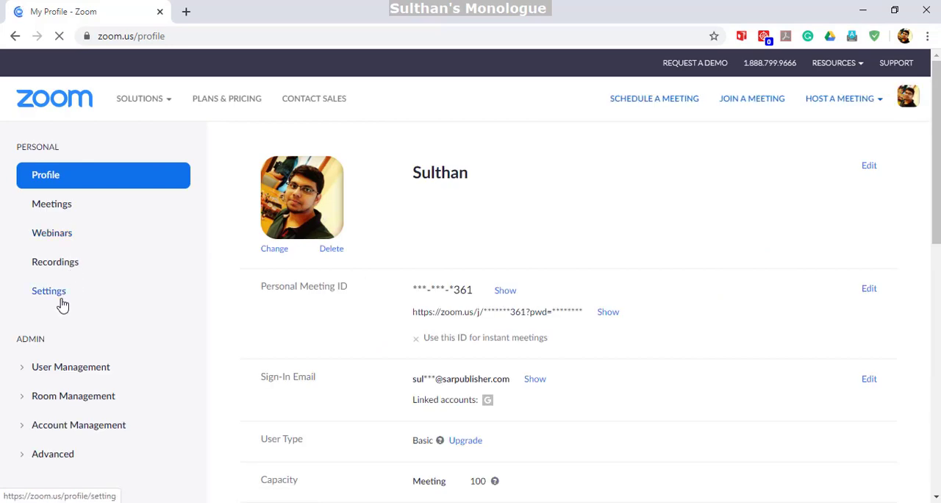
{"action": "left_click", "coordinate": [48, 292]}
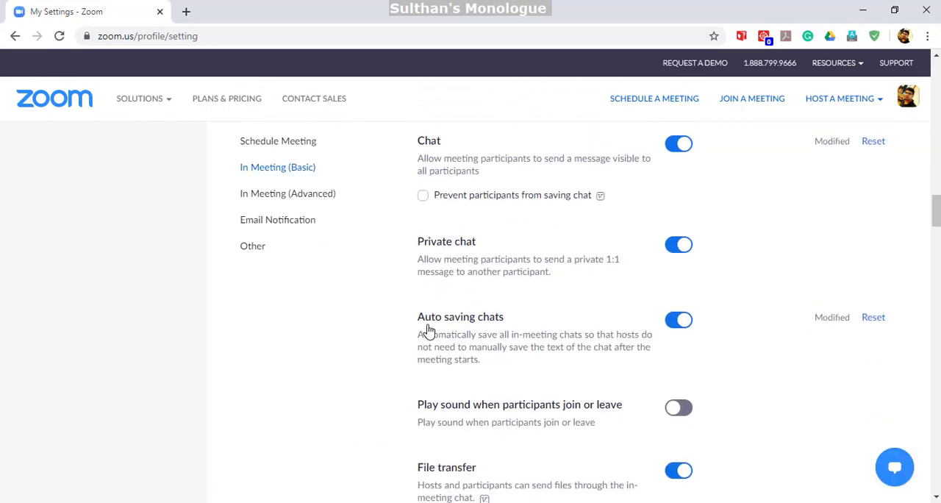
Step: Switch the Annotation toggle off under In Meeting (Basic) settings
{"action": "scroll", "scroll_direction": "down", "scroll_amount": 3}
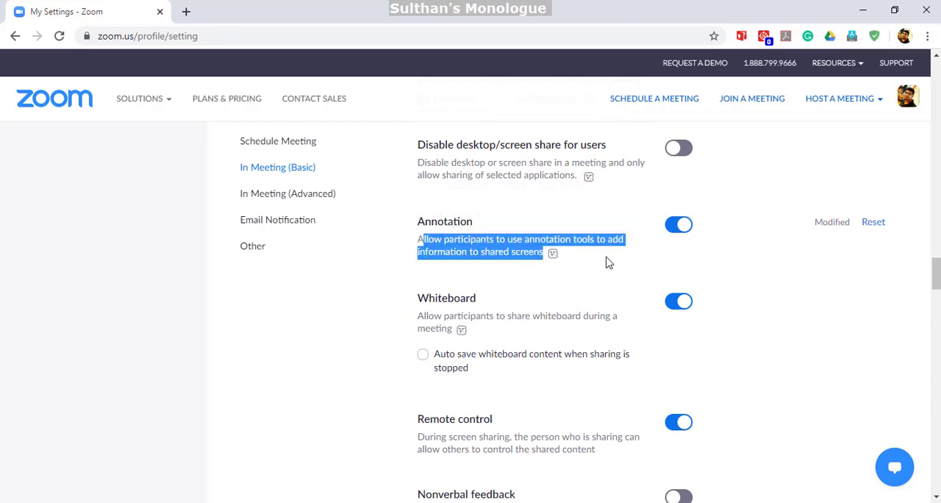
{"action": "left_click", "coordinate": [678, 223]}
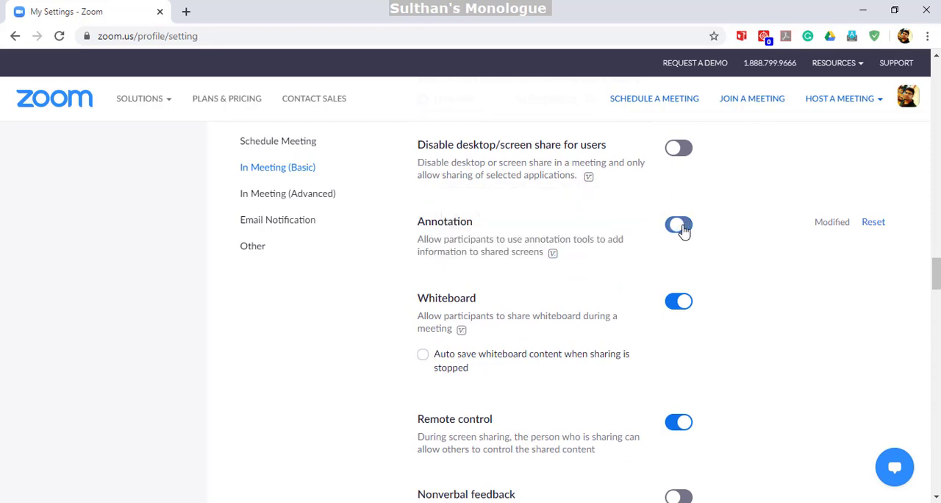
{"action": "left_click", "coordinate": [678, 224]}
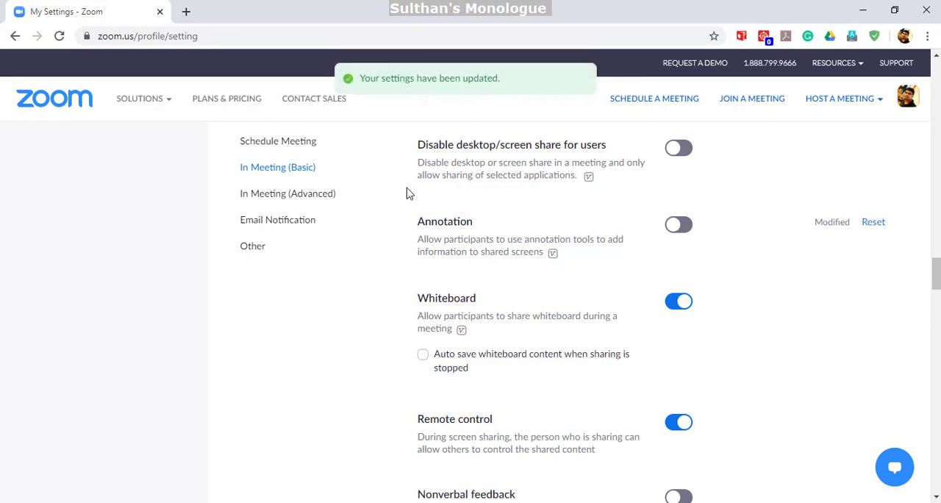